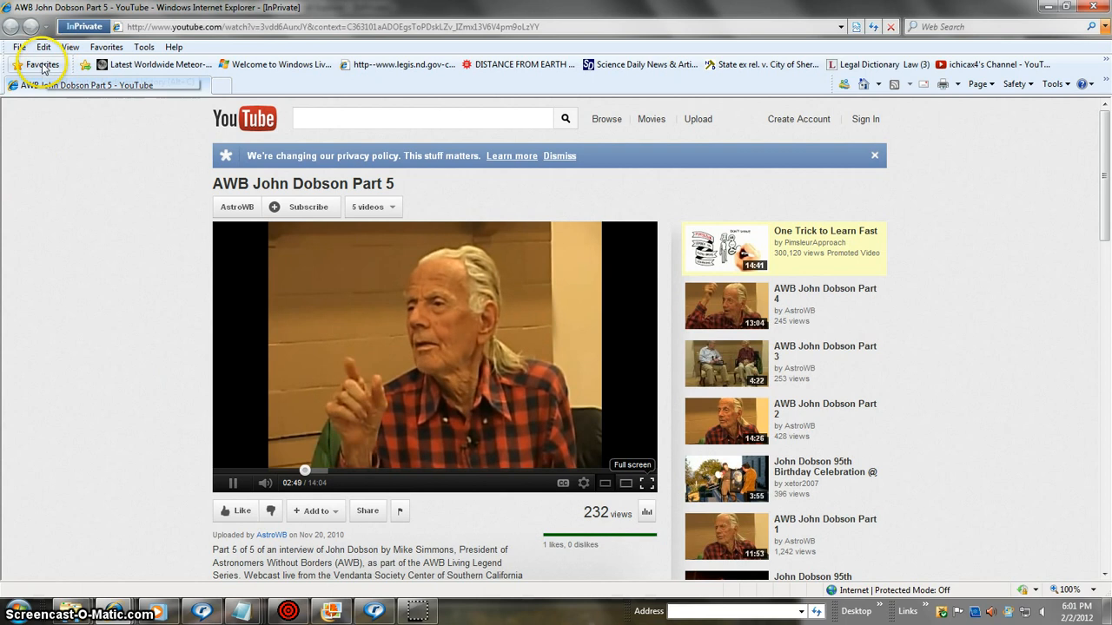
Scroll the related videos and open 'Viewing stars in daylight with a Dobson telescope'.
left_click(41, 64)
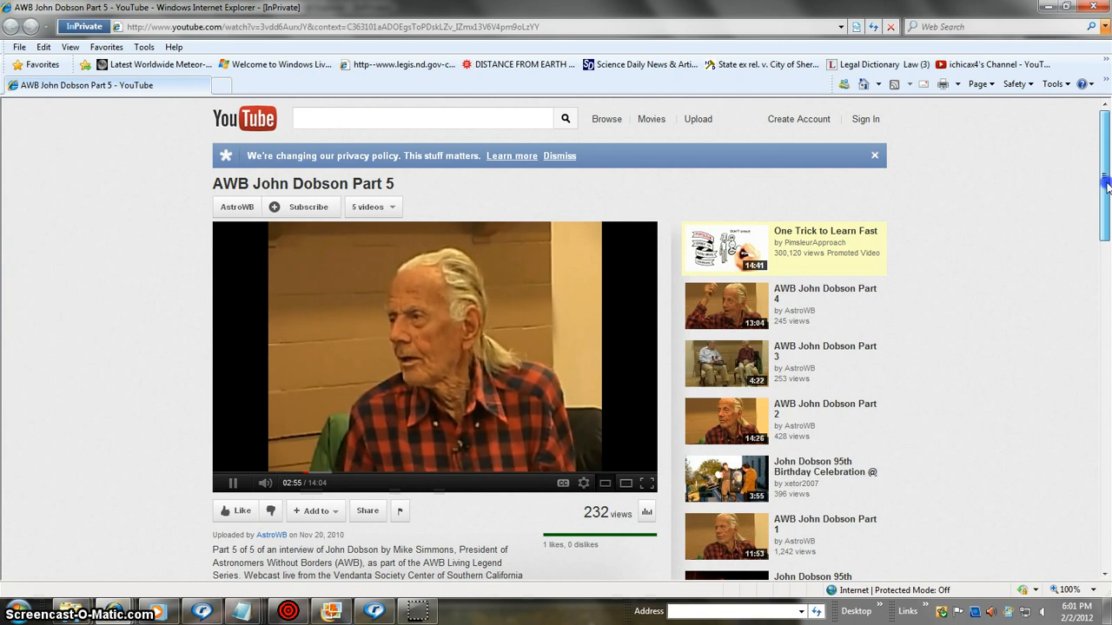
scroll("down", 3)
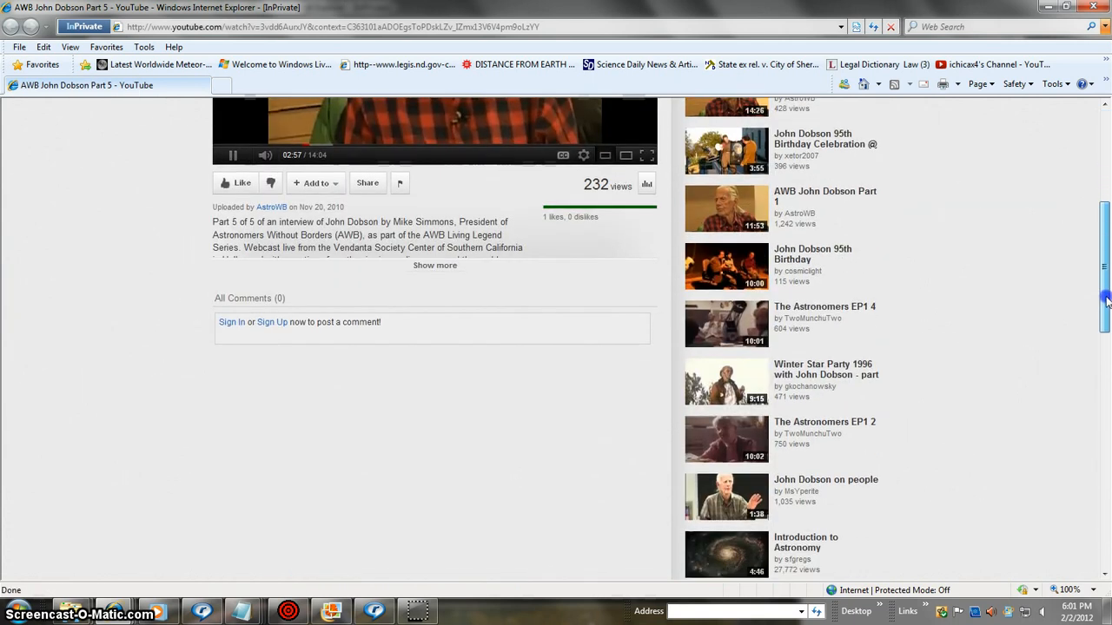
scroll("down", 3)
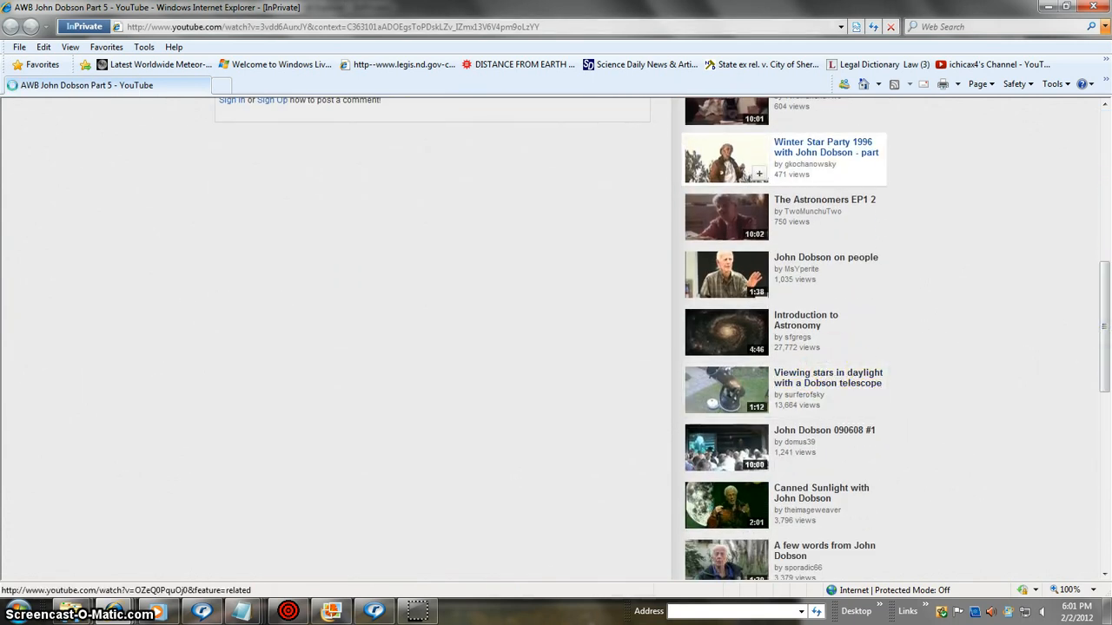
left_click(727, 159)
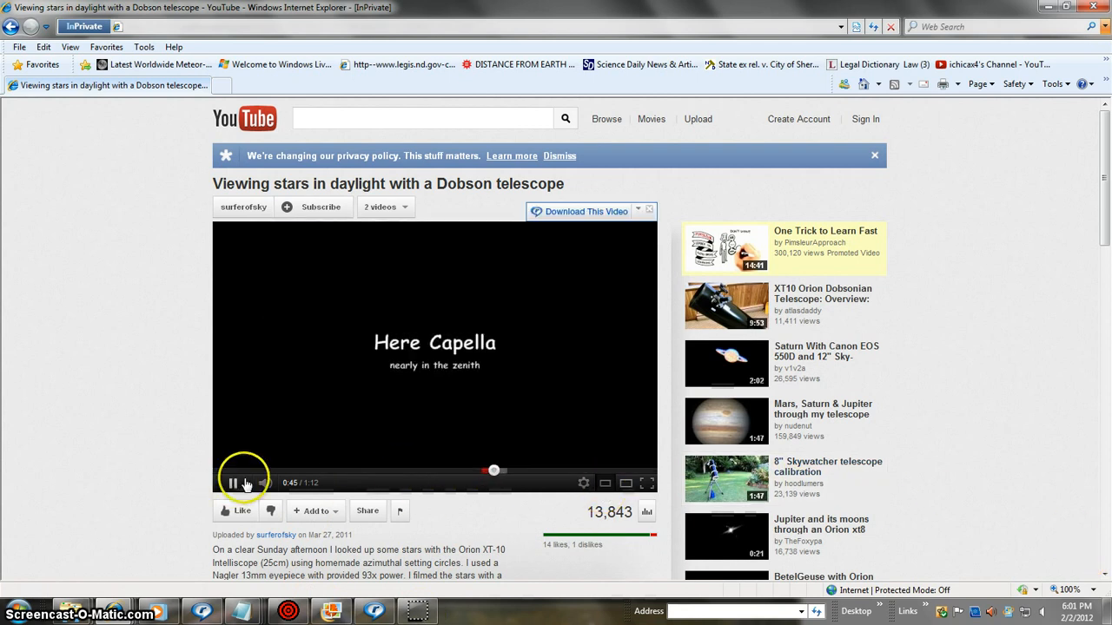
left_click(646, 483)
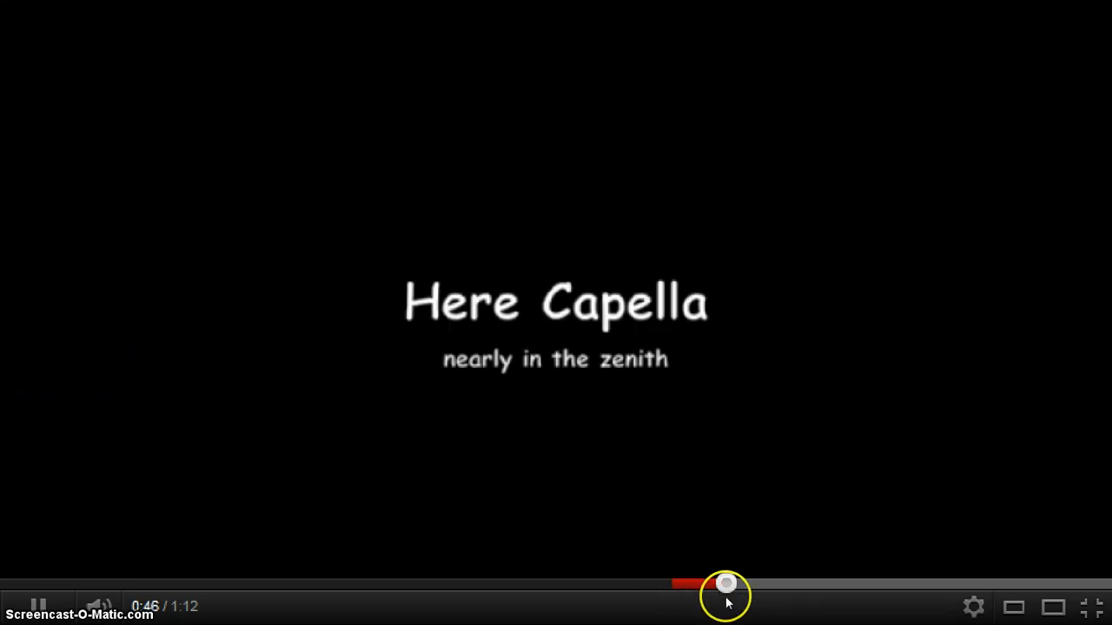
Scrub the full-screen video ahead to the eyepiece footage, then back to the Capella title.
left_click_drag(725, 584, 701, 584)
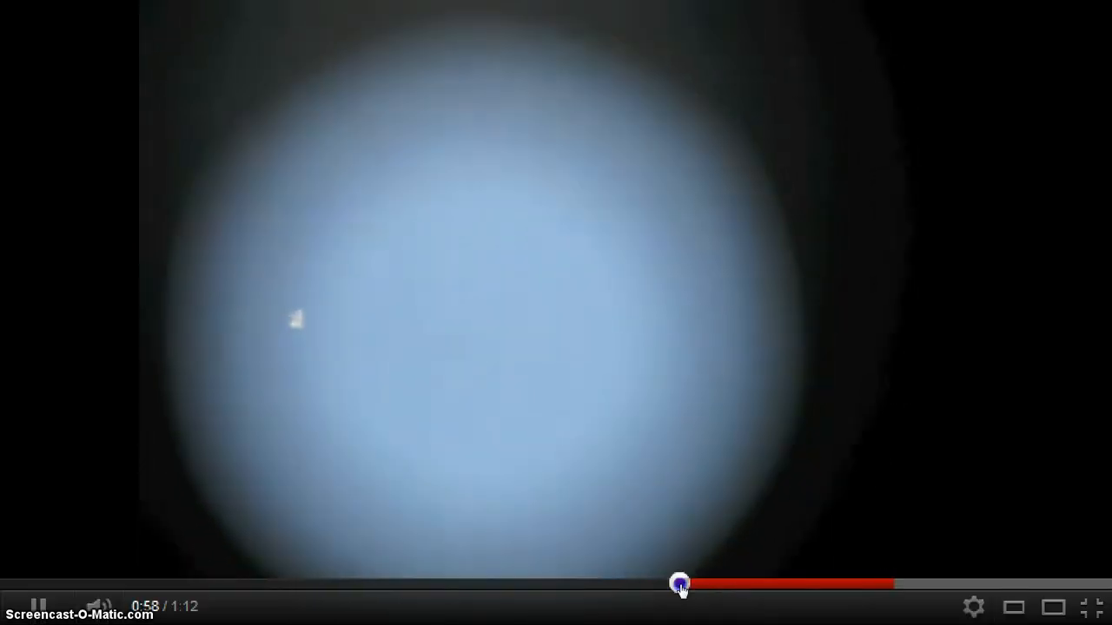
left_click_drag(681, 583, 699, 583)
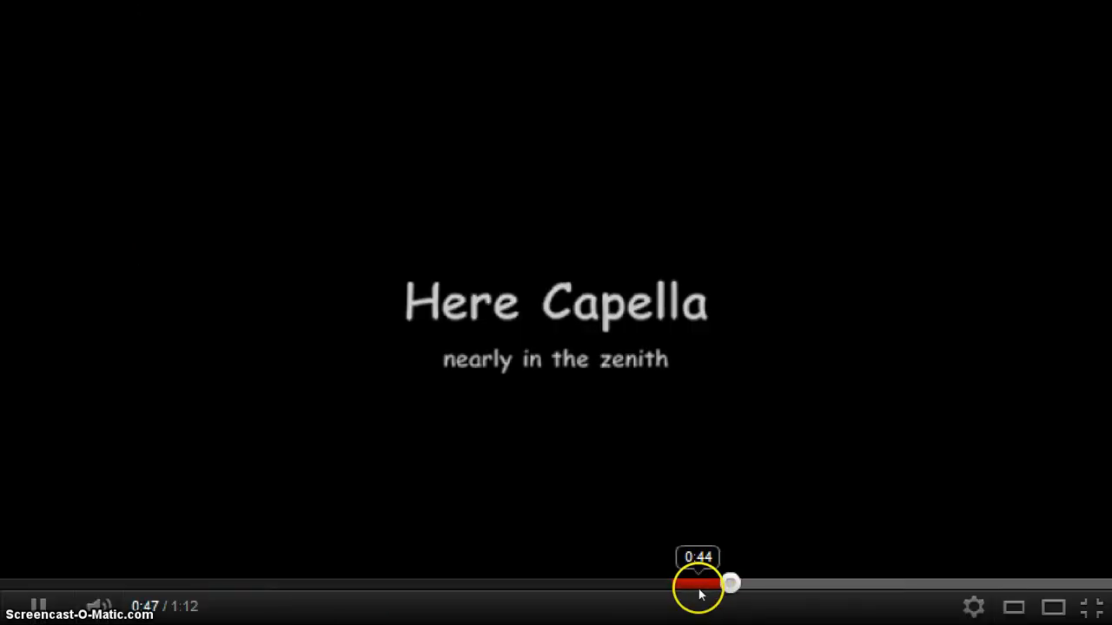